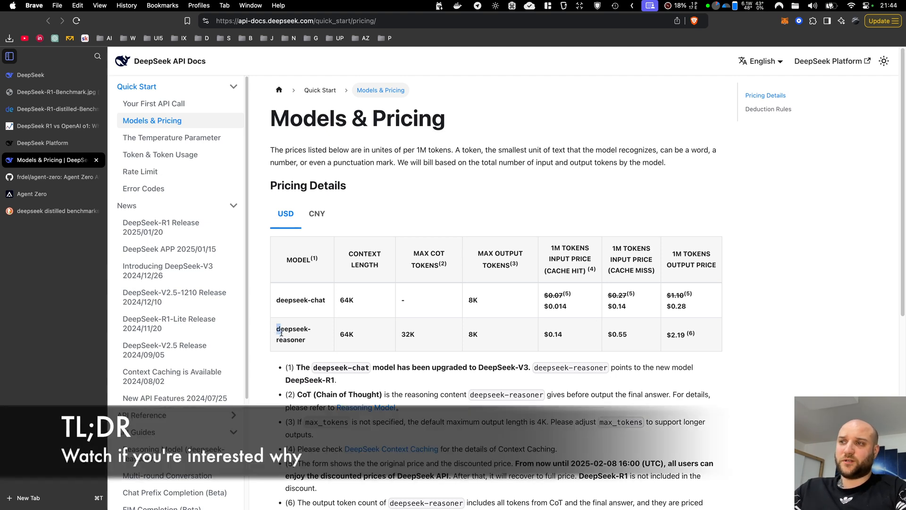
# View the R1 benchmark chart and distilled-model table, then the R1 vs o1 pricing article.
pyautogui.doubleClick(293, 334)
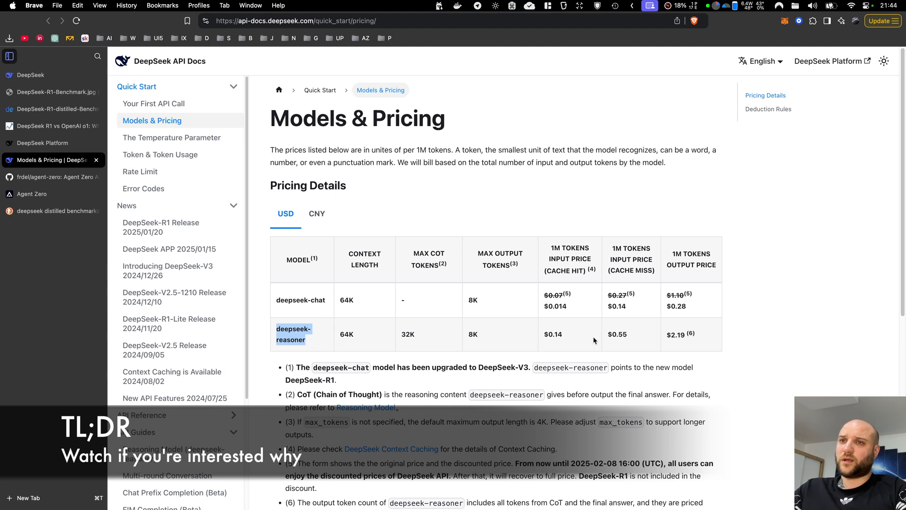
pyautogui.moveTo(559, 334)
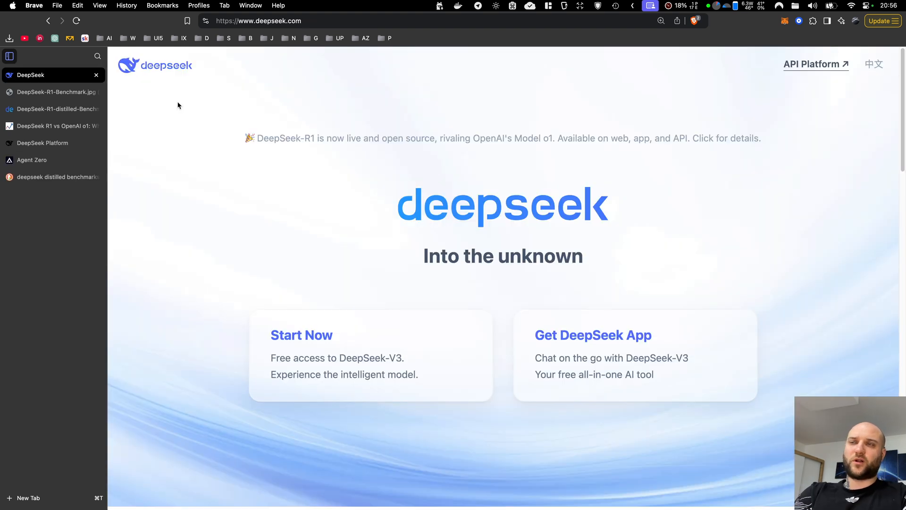
pyautogui.moveTo(401, 157)
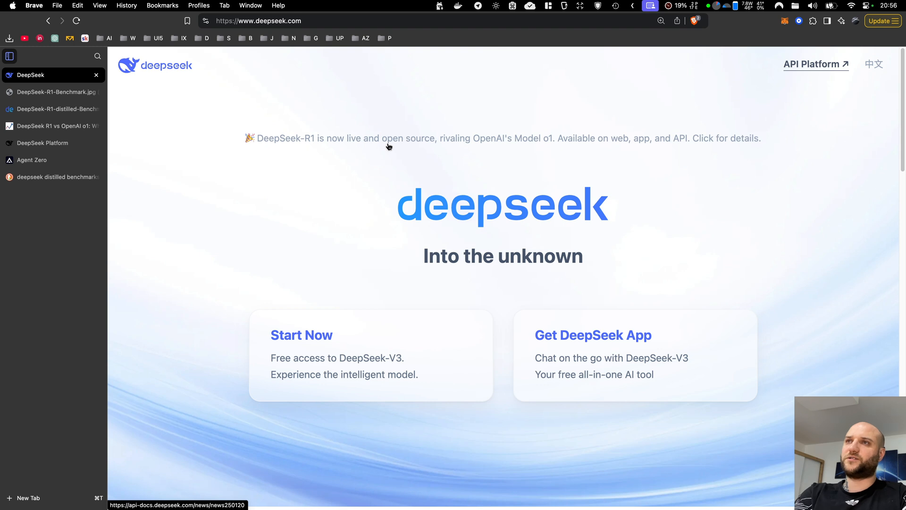
pyautogui.moveTo(350, 102)
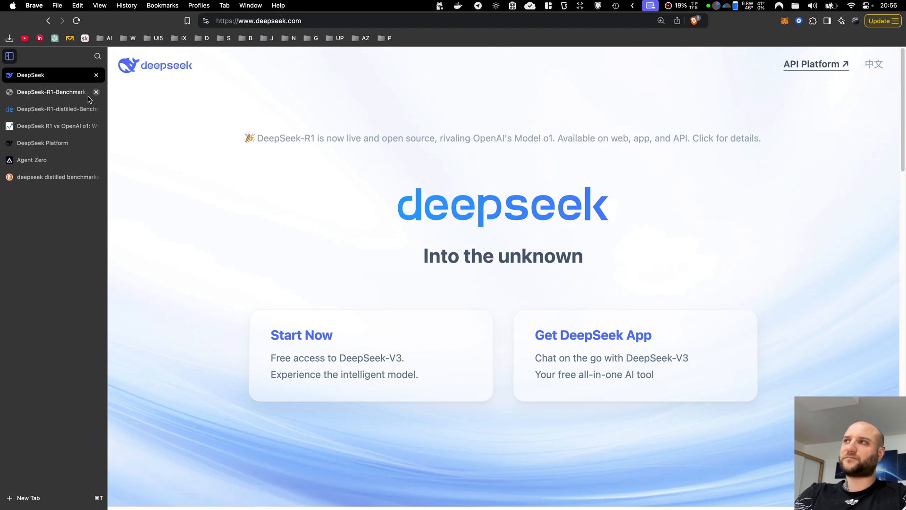
pyautogui.click(49, 92)
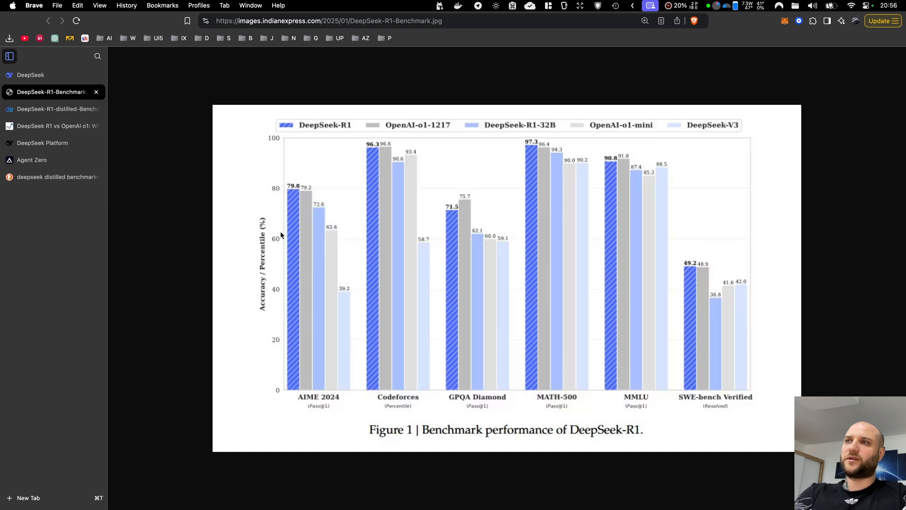
pyautogui.moveTo(294, 191)
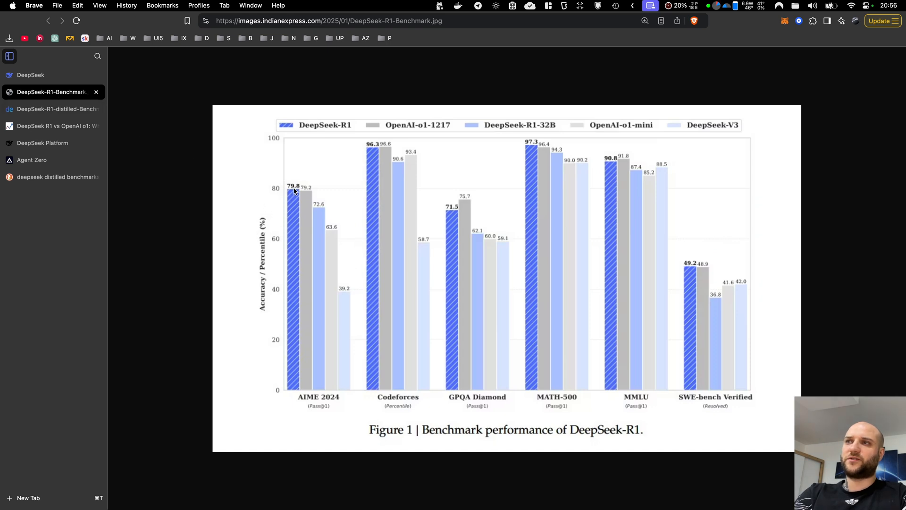
pyautogui.moveTo(460, 154)
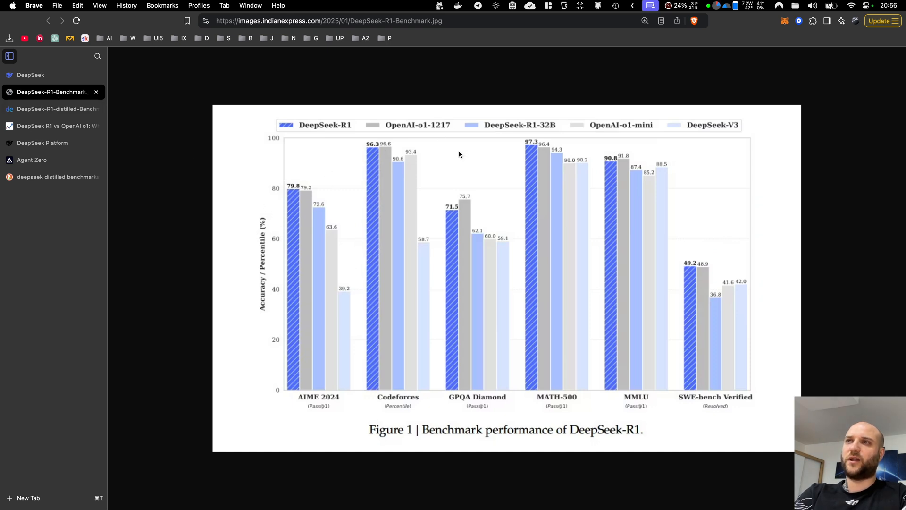
pyautogui.click(52, 108)
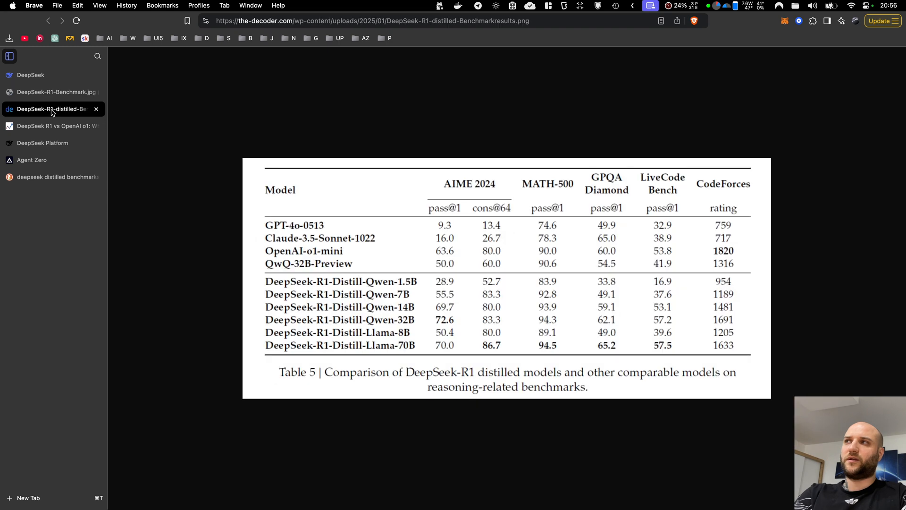
pyautogui.click(52, 126)
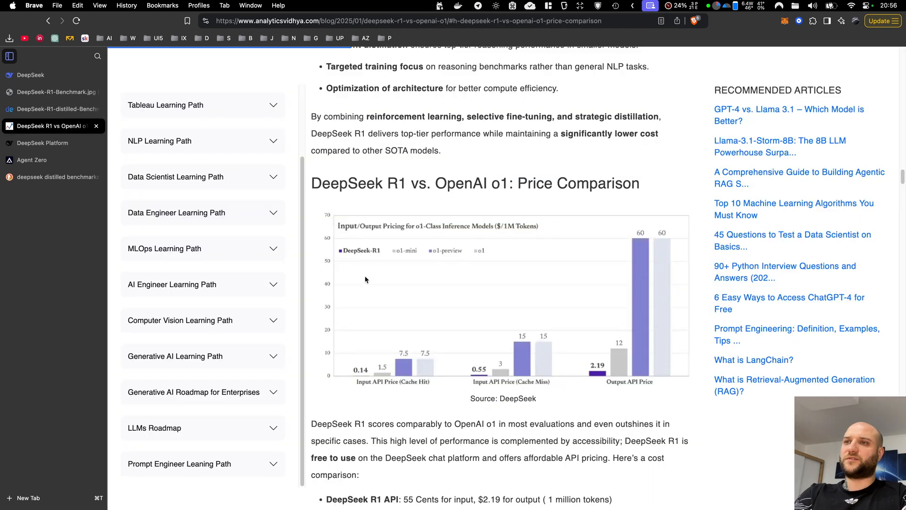
pyautogui.moveTo(342, 378)
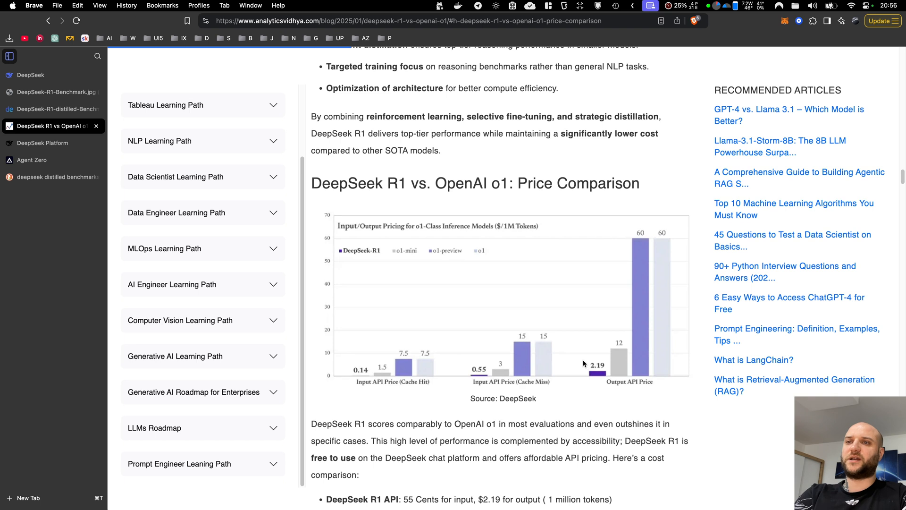
pyautogui.moveTo(505, 307)
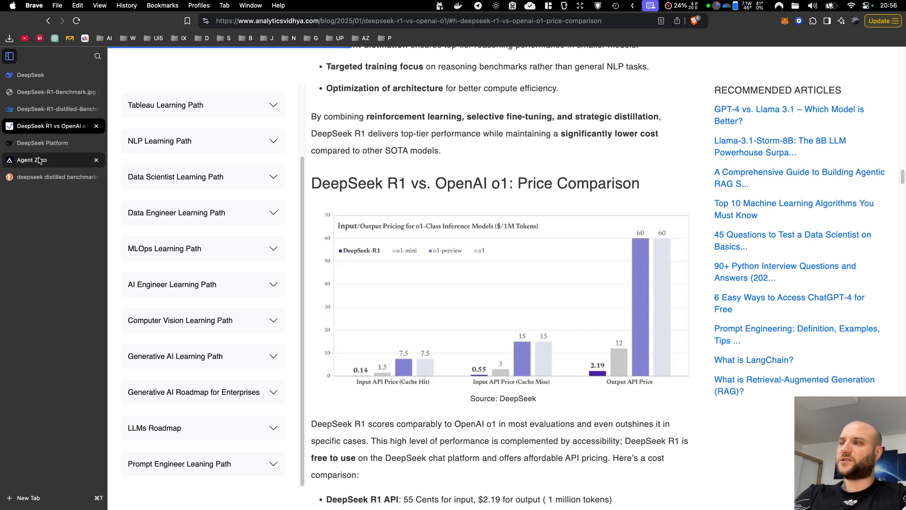
# Show the frdel/agent-zero repository, then the DeepSeek Platform API keys page.
pyautogui.click(35, 160)
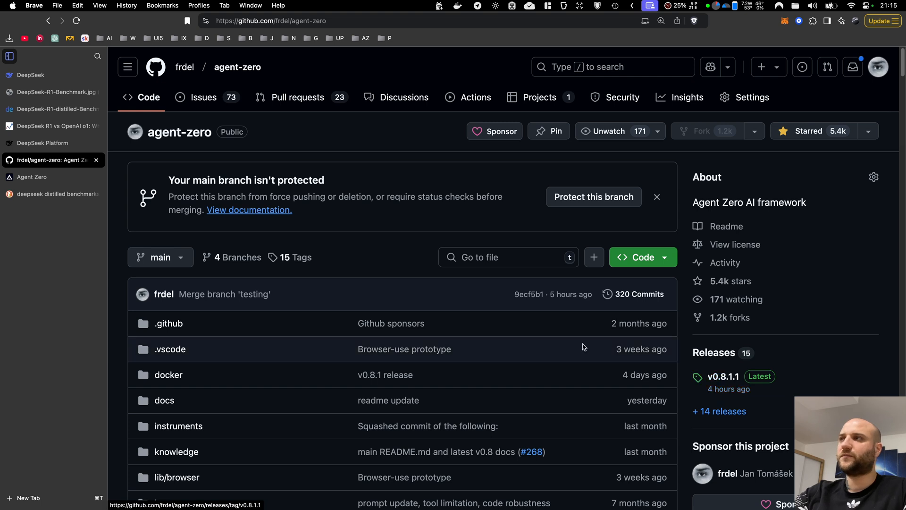
pyautogui.click(49, 143)
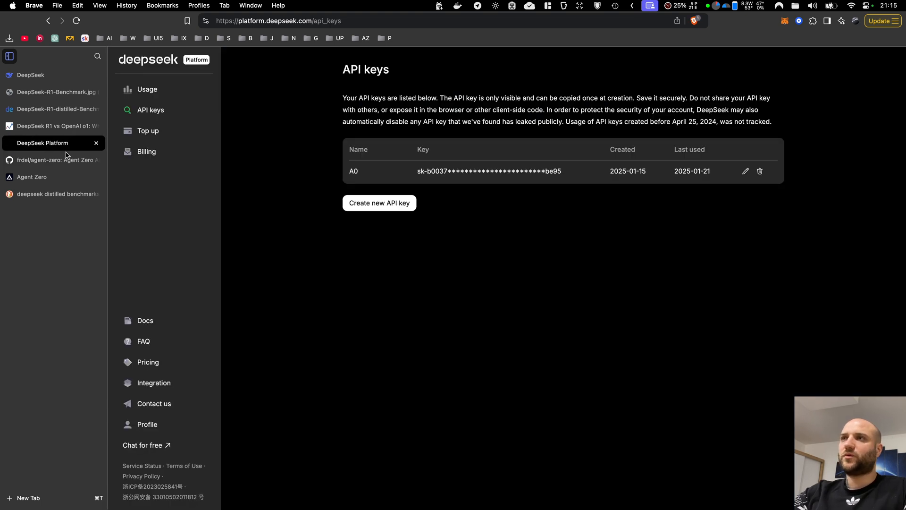
pyautogui.moveTo(179, 120)
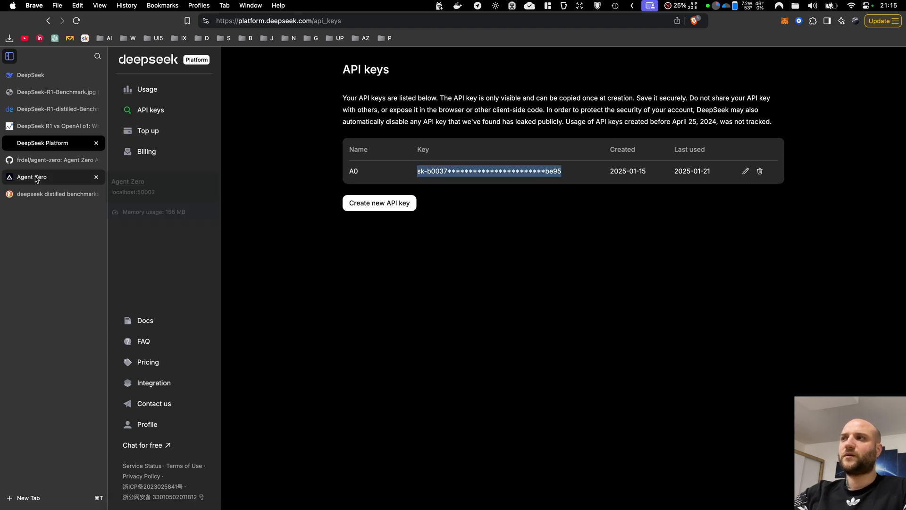
# Paste the DeepSeek API key into Agent Zero's Settings > API Keys field.
pyautogui.click(31, 177)
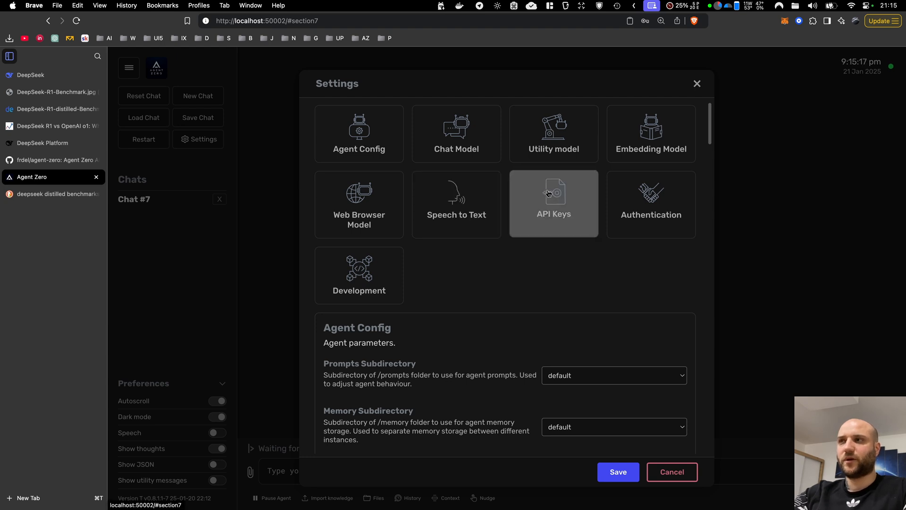
pyautogui.click(553, 205)
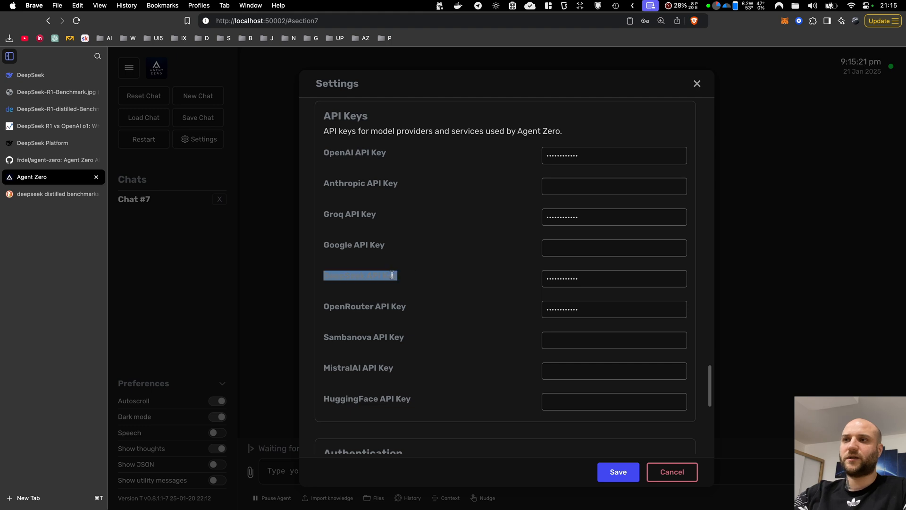
pyautogui.click(613, 278)
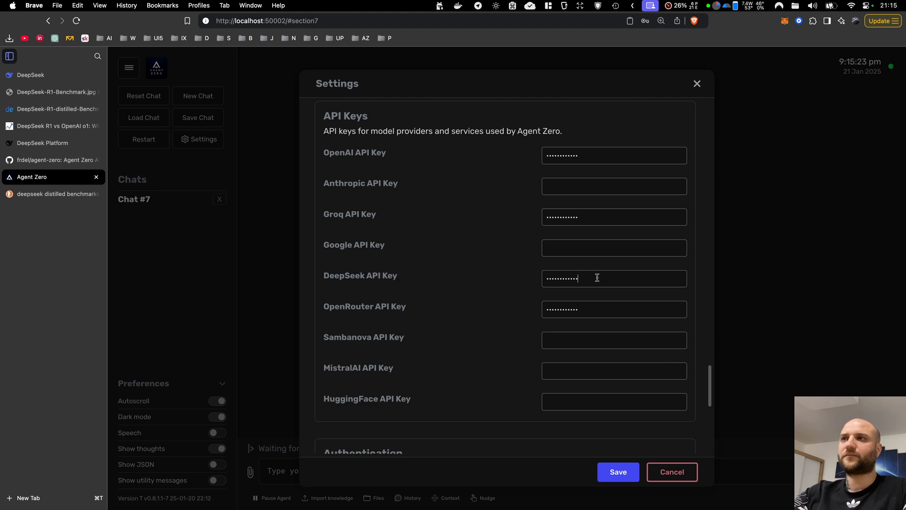
pyautogui.click(456, 133)
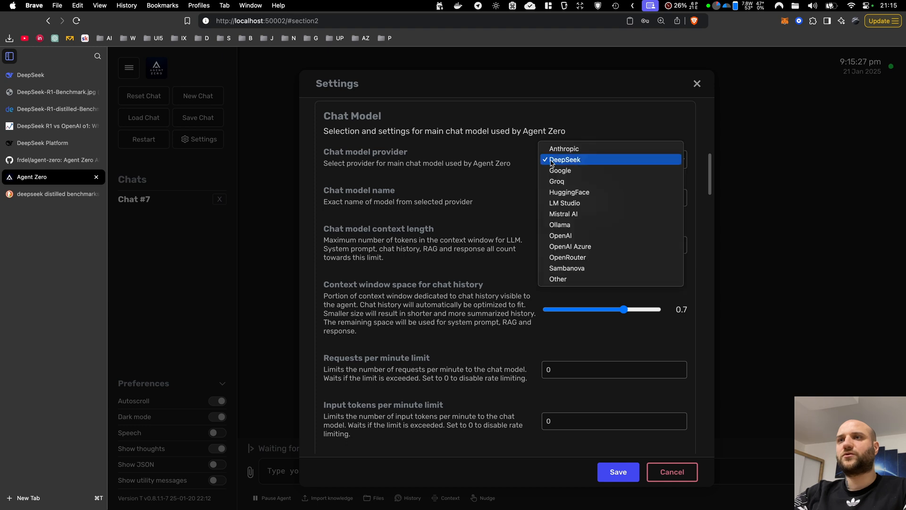
# Choose DeepSeek as chat provider, keep model name deepseek-reasoner, and review additional parameters.
pyautogui.click(564, 159)
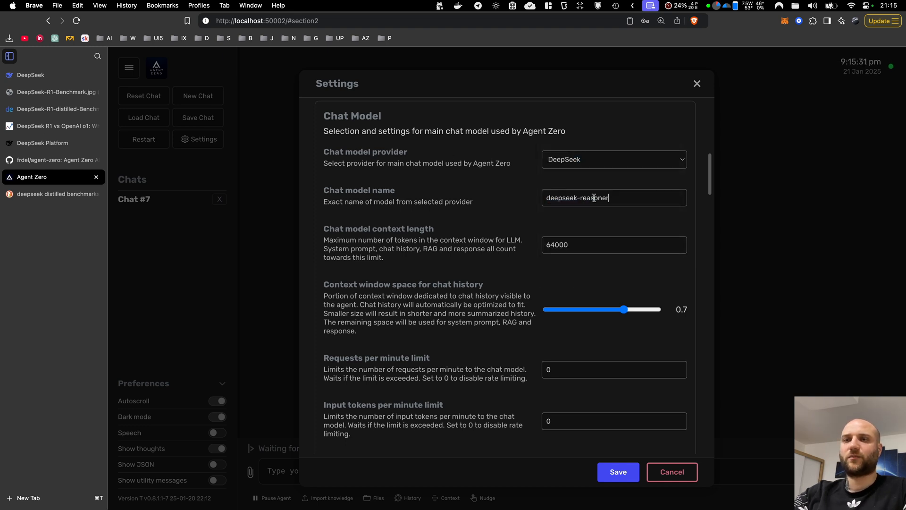
pyautogui.write('deepseek-chat')
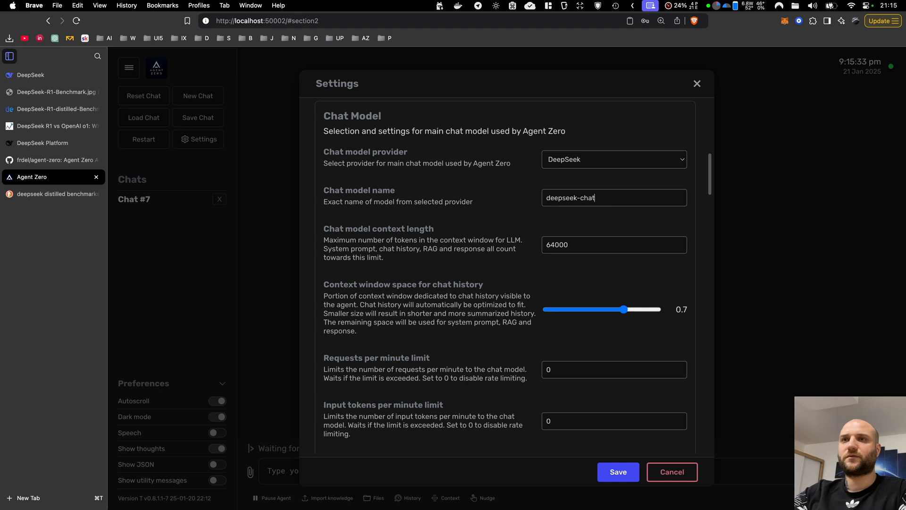
pyautogui.press('Backspace')
pyautogui.write('reasoner')
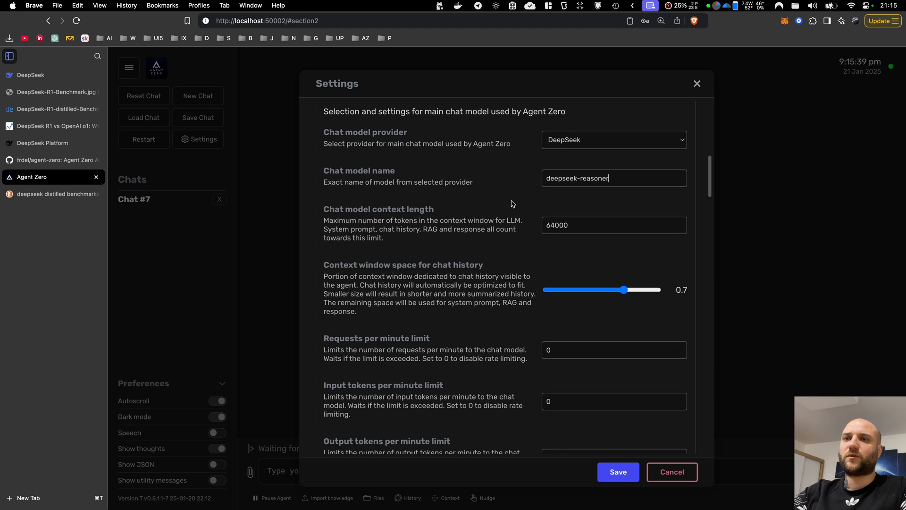
pyautogui.scroll(-3)
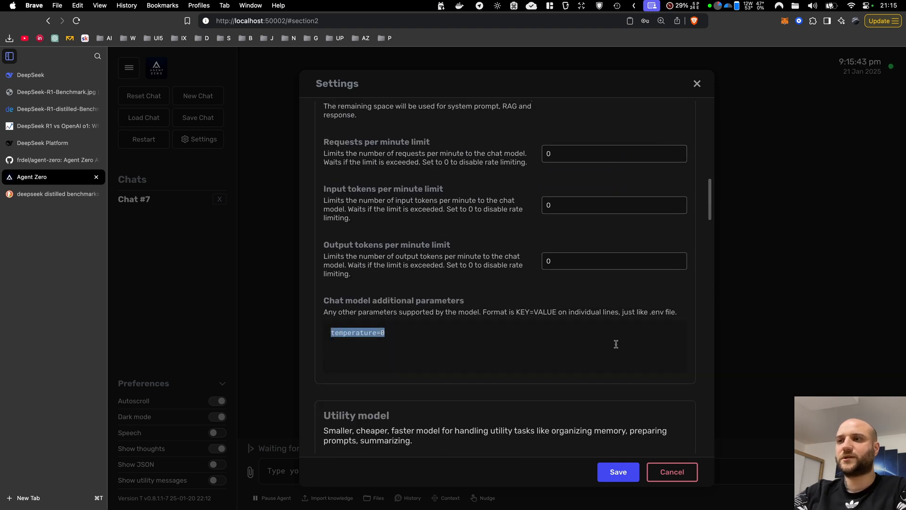
pyautogui.press('Delete')
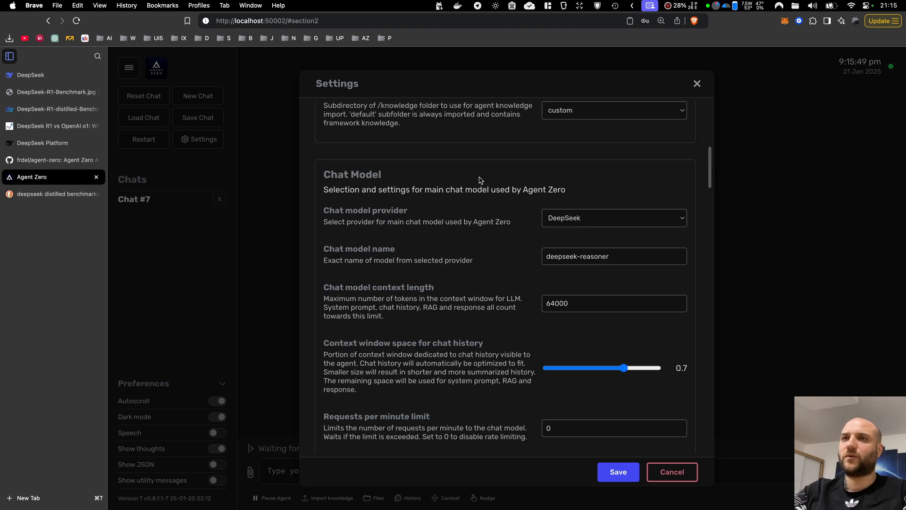
# Review the deepseek-chat utility and browser models and OpenAI embeddings, then save the settings.
pyautogui.scroll(-3)
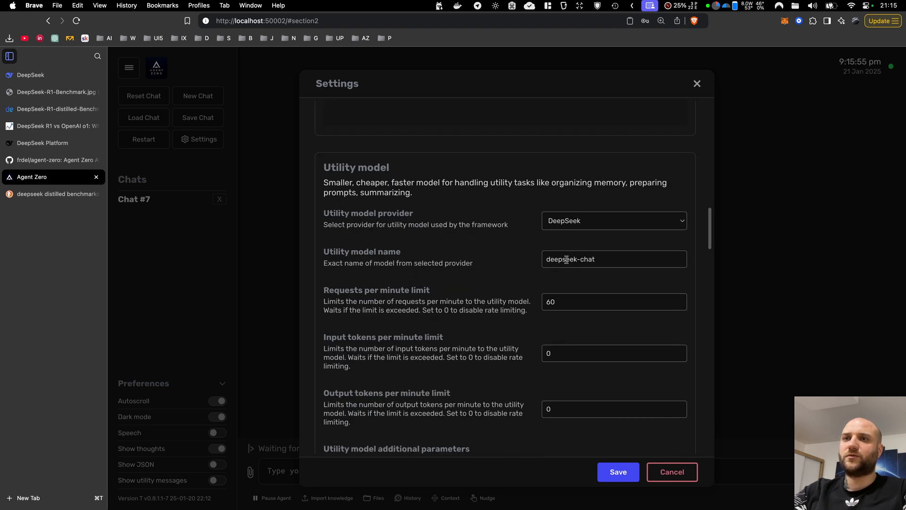
pyautogui.scroll(-3)
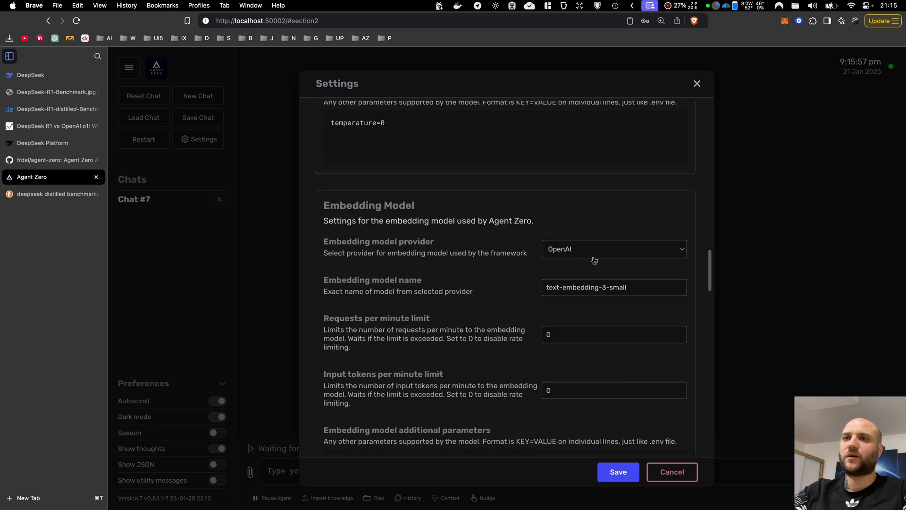
pyautogui.scroll(-3)
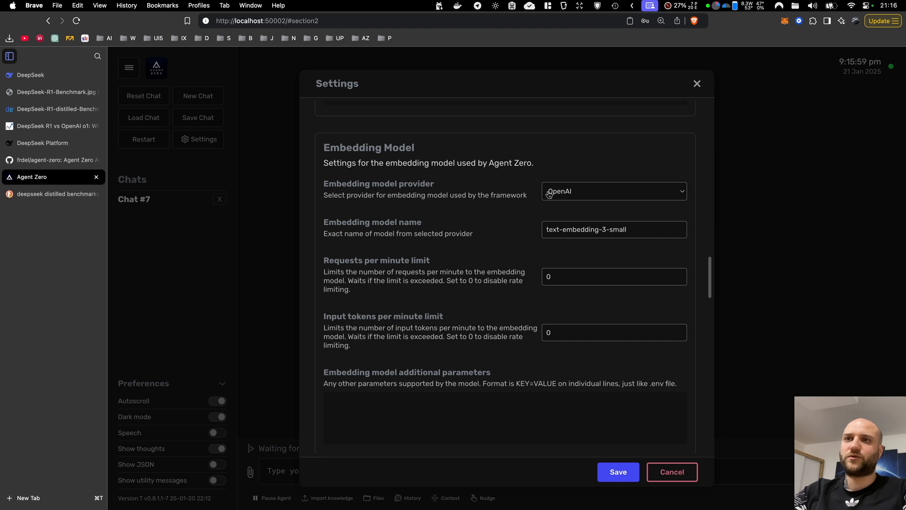
pyautogui.moveTo(571, 187)
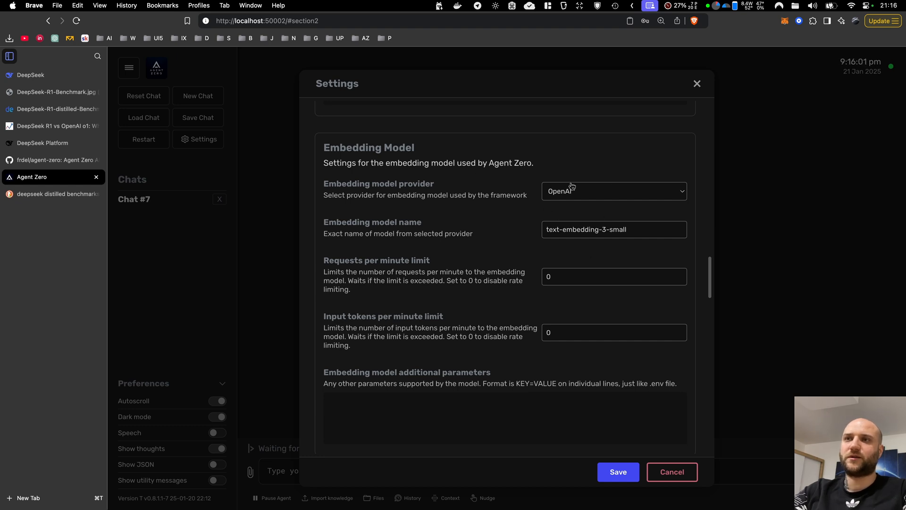
pyautogui.moveTo(399, 162)
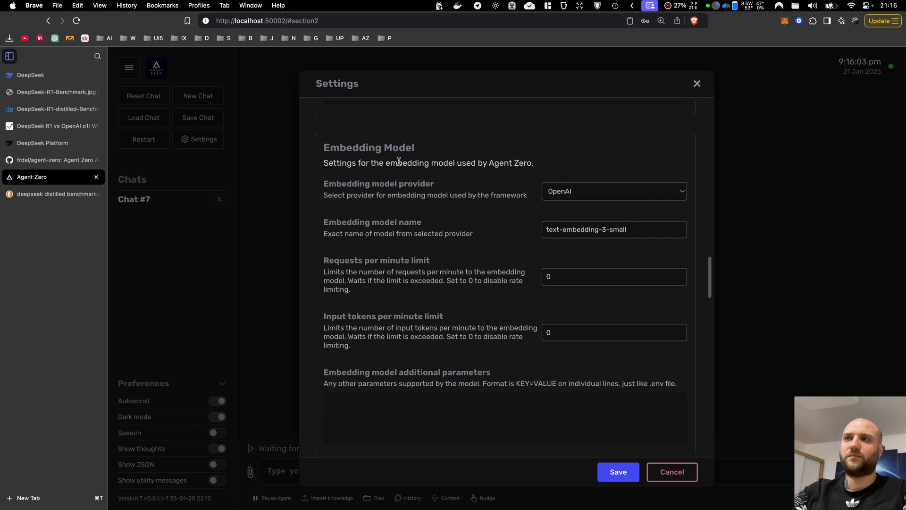
pyautogui.scroll(-3)
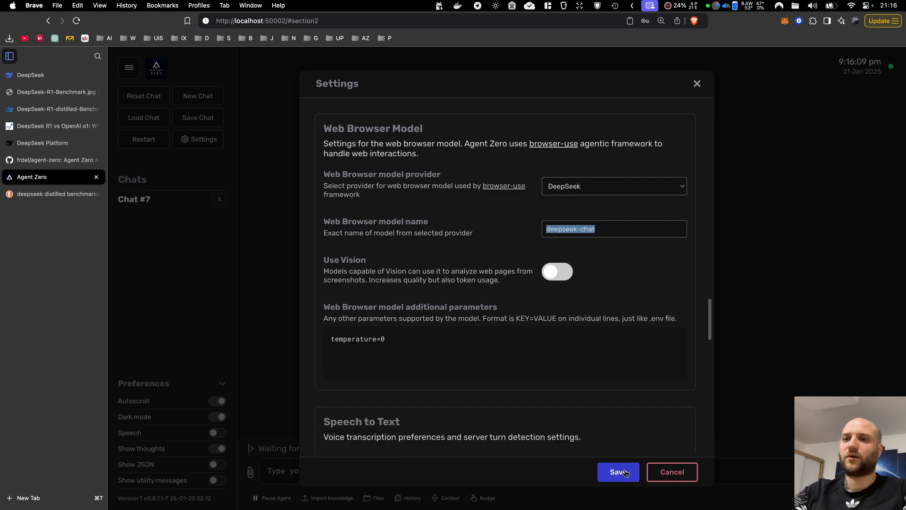
pyautogui.click(618, 471)
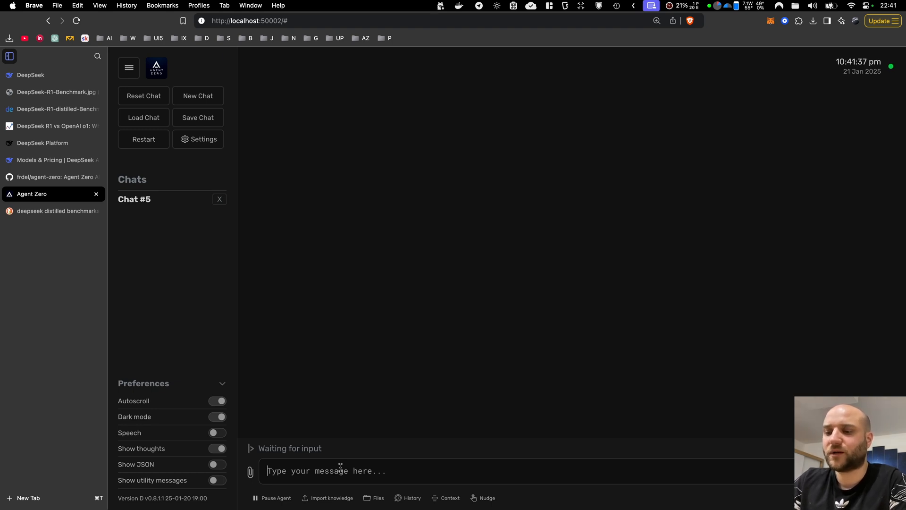
# Enter the prompt 'create a tetris melody midi file' in the Agent Zero chat.
pyautogui.write('create a')
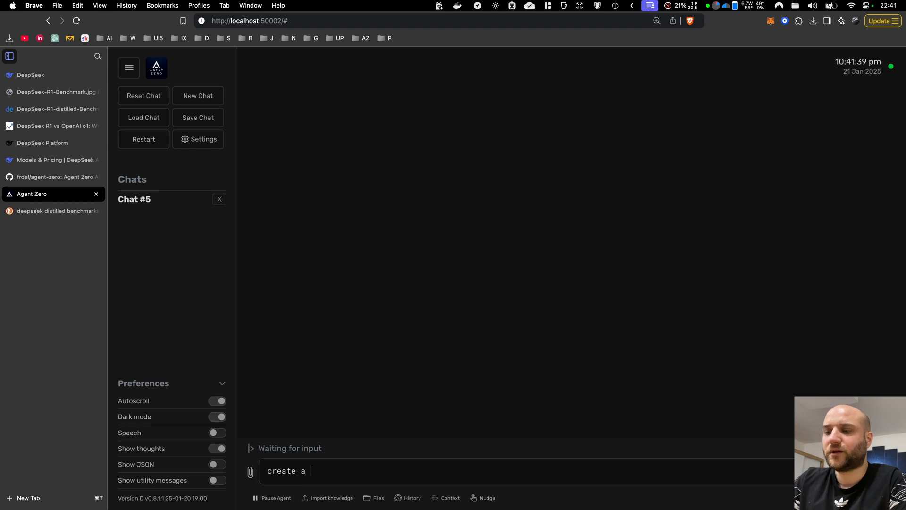
pyautogui.write('tetris me')
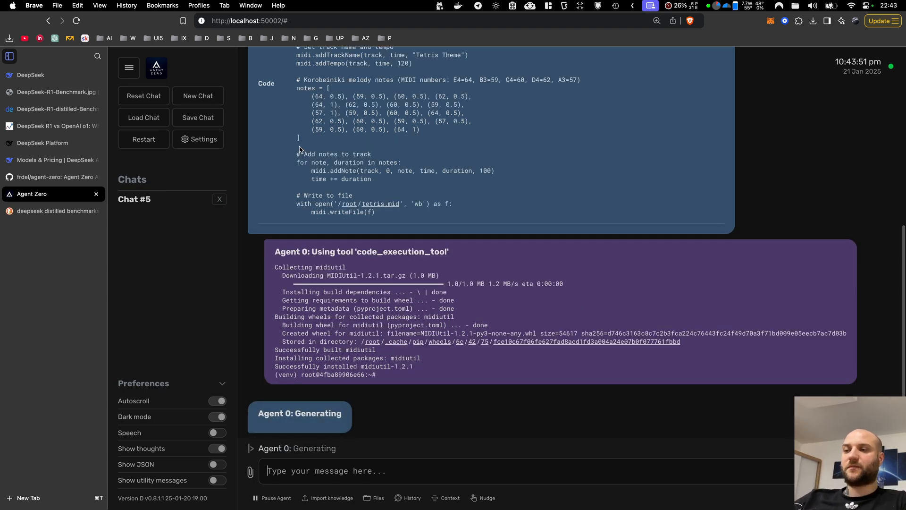
# Scroll the chat down to the agent's verification that tetris.mid was created.
pyautogui.scroll(-3)
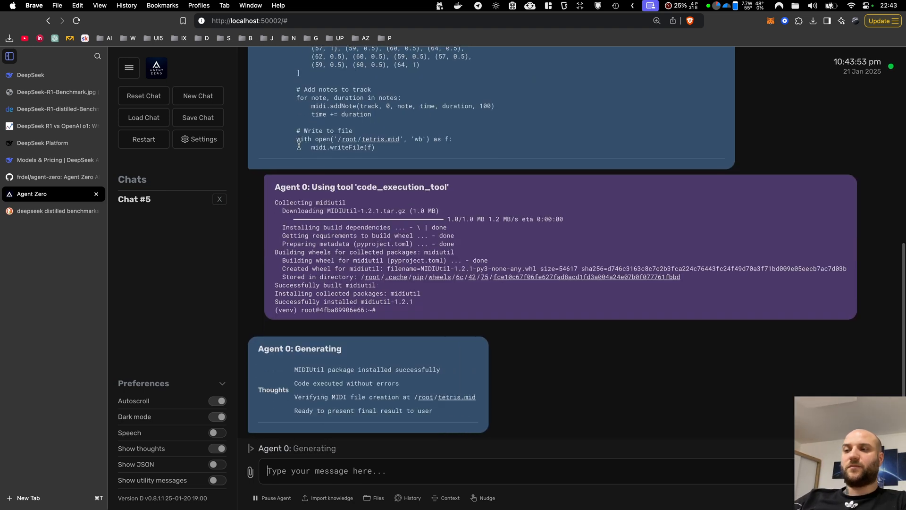
pyautogui.scroll(-3)
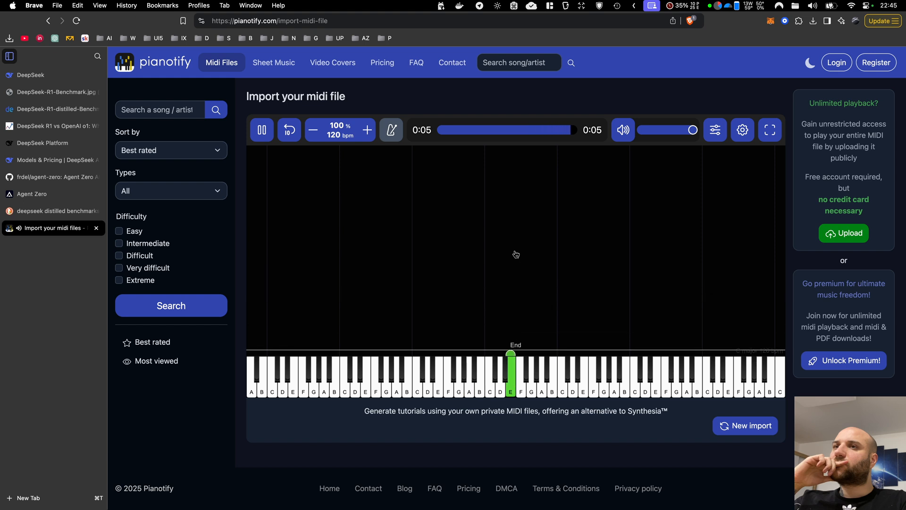
# Bring up Agent Zero's settings showing DeepSeek with deepseek-chat as the chat model.
pyautogui.click(261, 130)
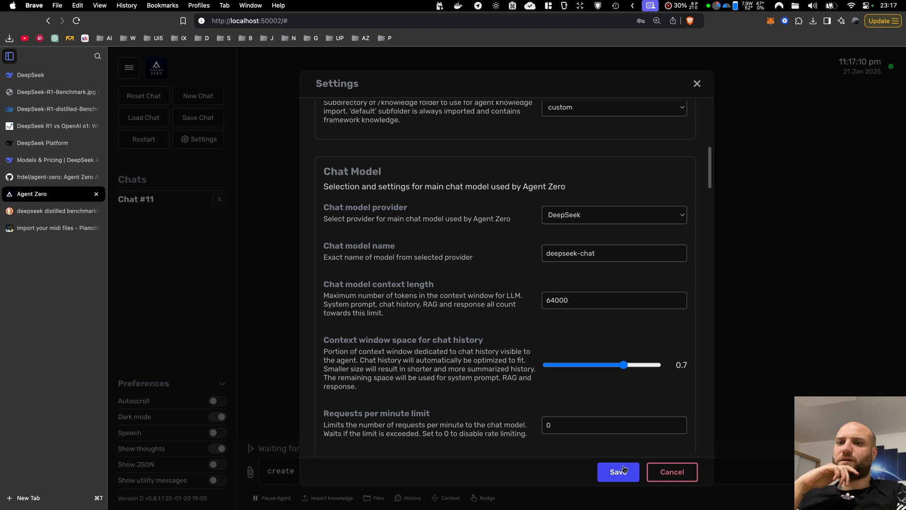
# Save the settings with deepseek-chat as the DeepSeek chat model.
pyautogui.click(618, 472)
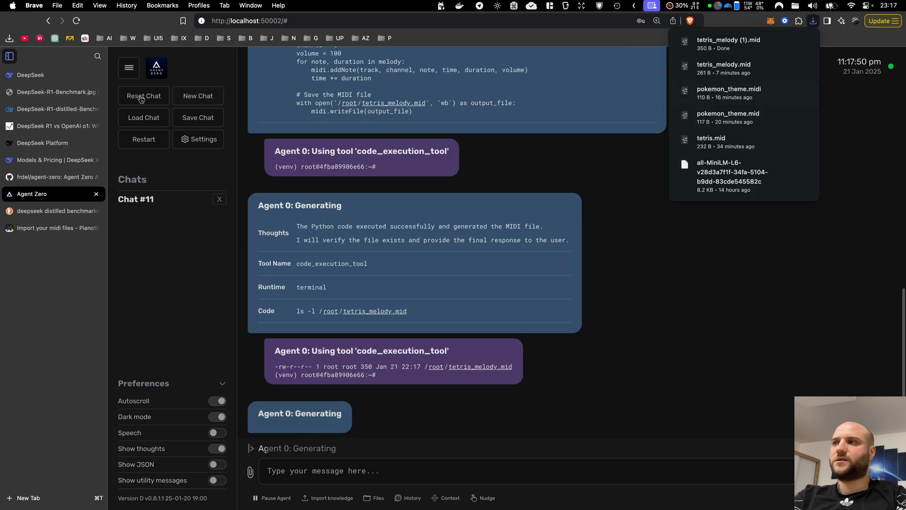
# Go to Pianotify's Import MIDI page to load tetris_melody.mid.
pyautogui.click(52, 227)
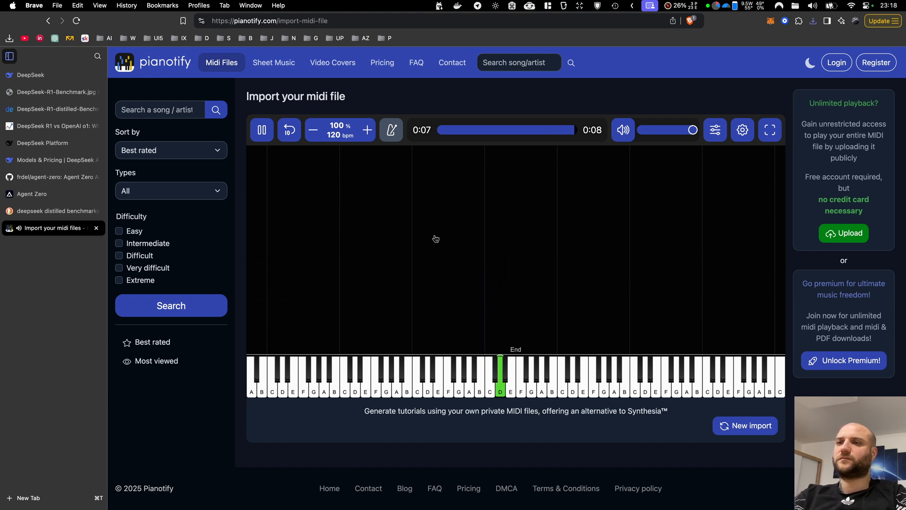
# Stop and replay the Tetris melody in the Pianotify player.
pyautogui.click(261, 129)
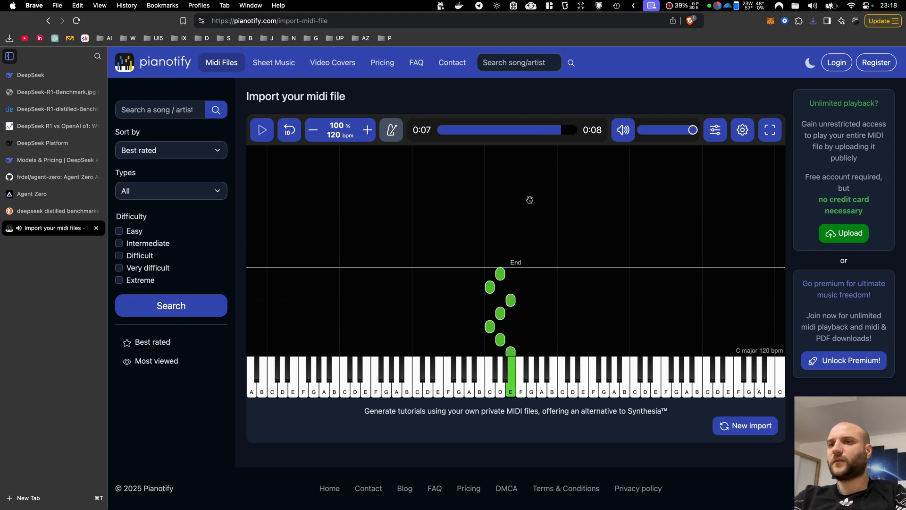
pyautogui.click(289, 130)
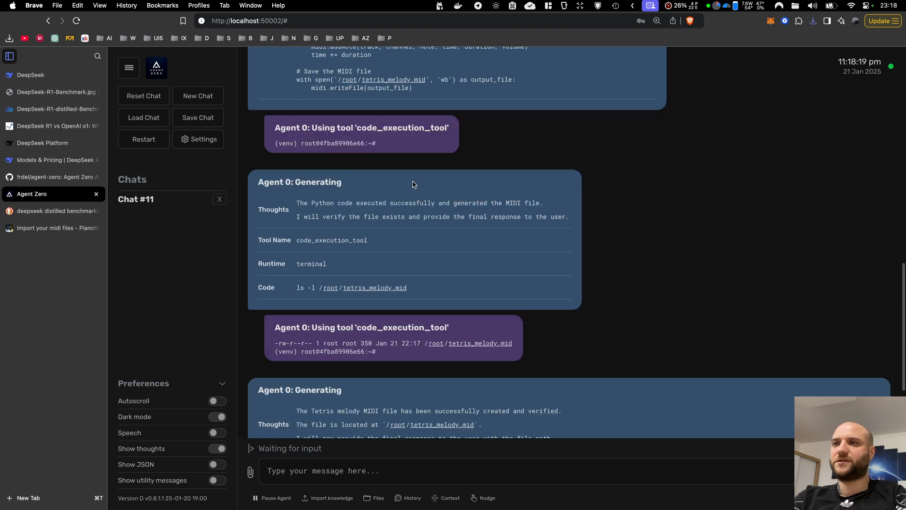
# Scroll through Chat #11 from the Tetris melody request to the saved-file response.
pyautogui.scroll(-3)
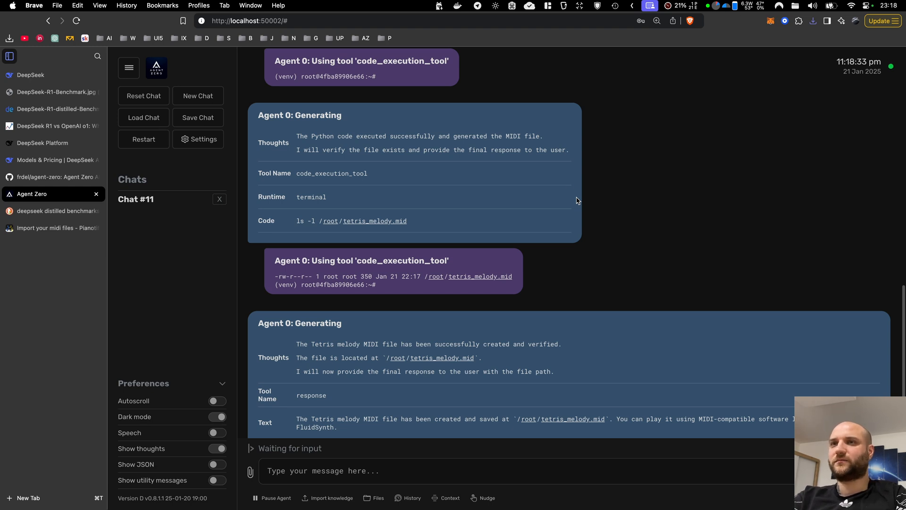
pyautogui.moveTo(572, 154)
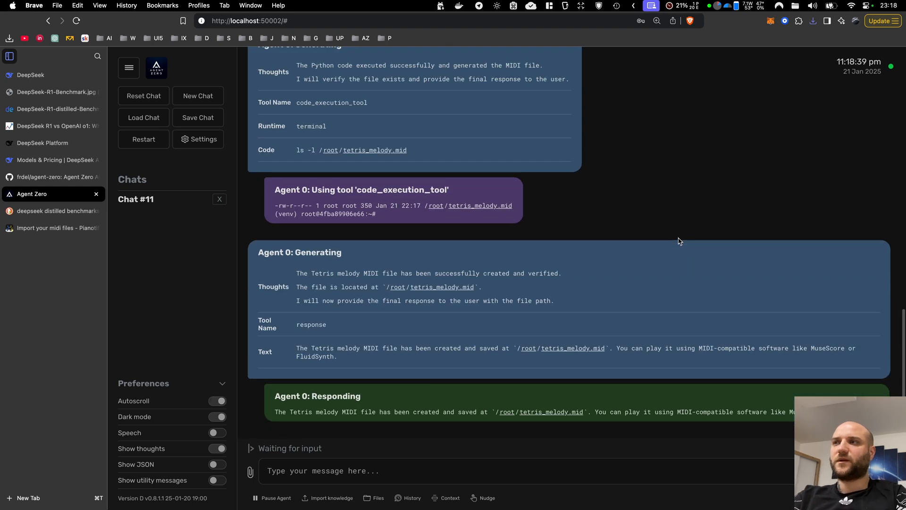
pyautogui.moveTo(237, 222)
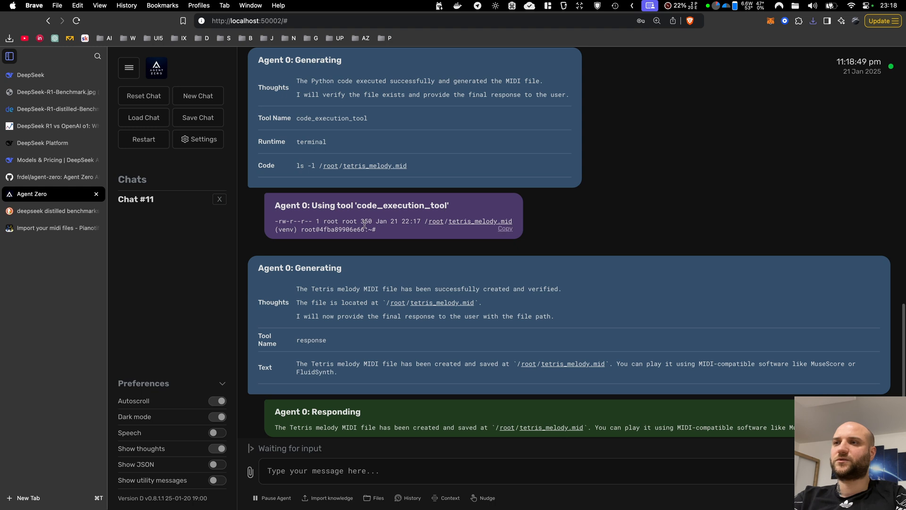
pyautogui.moveTo(427, 232)
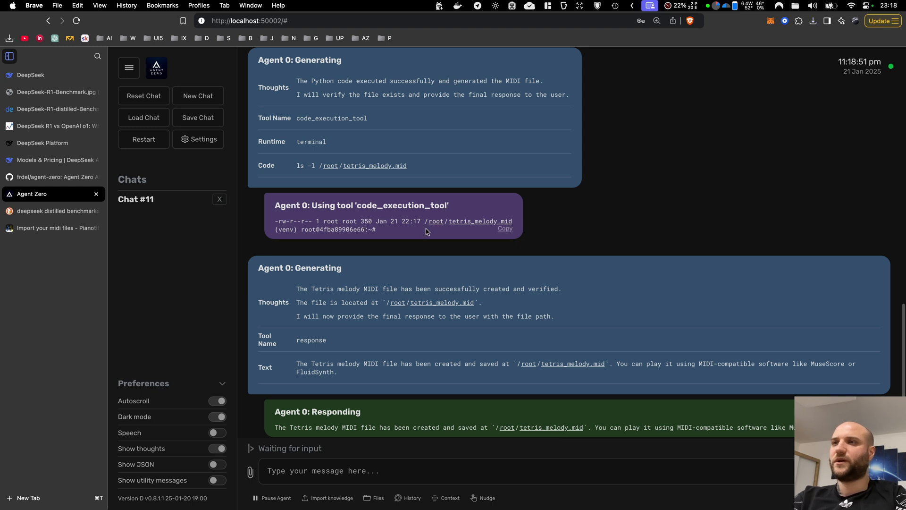
pyautogui.moveTo(415, 232)
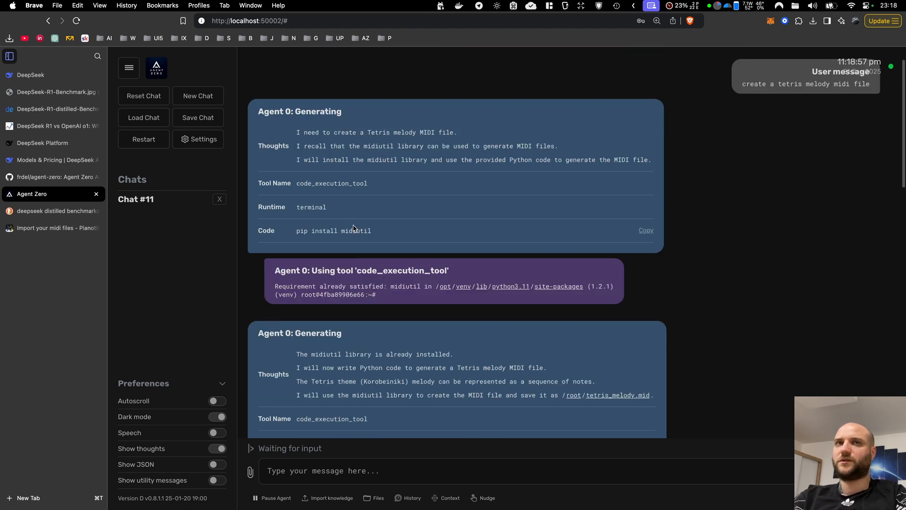
pyautogui.scroll(-3)
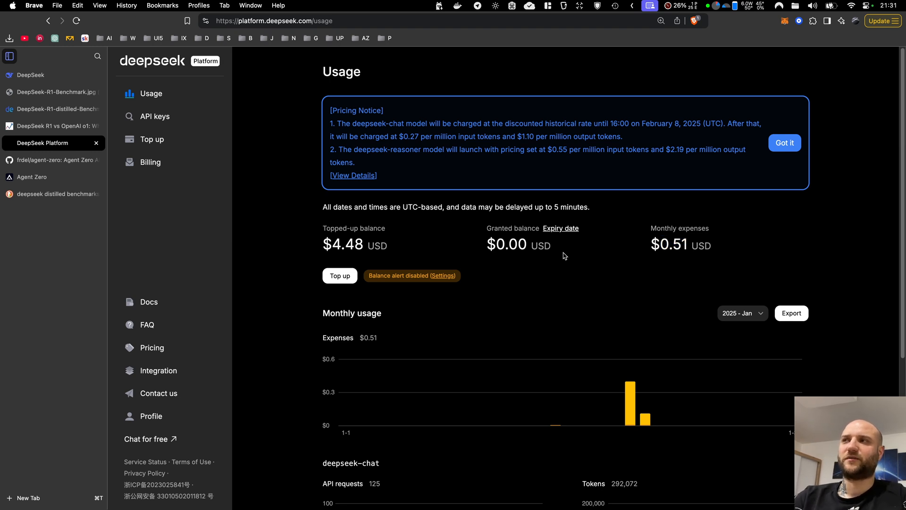
pyautogui.scroll(-3)
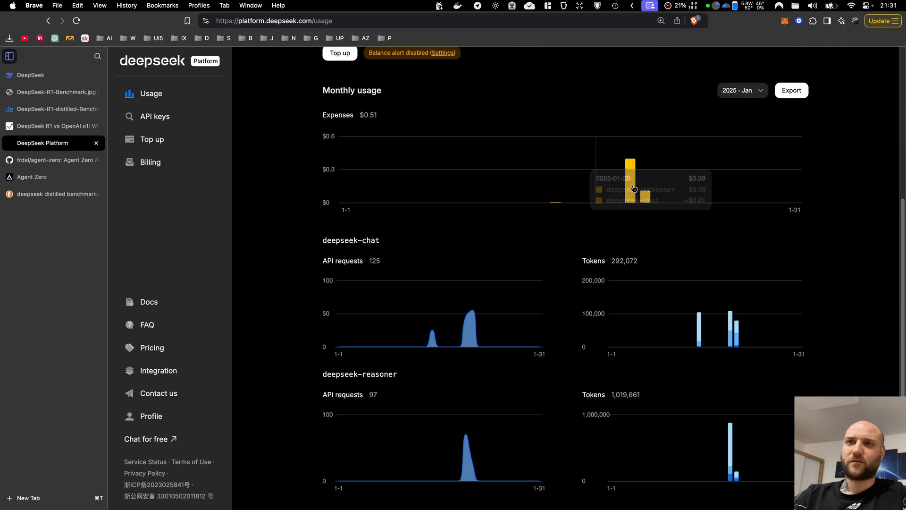
pyautogui.moveTo(631, 175)
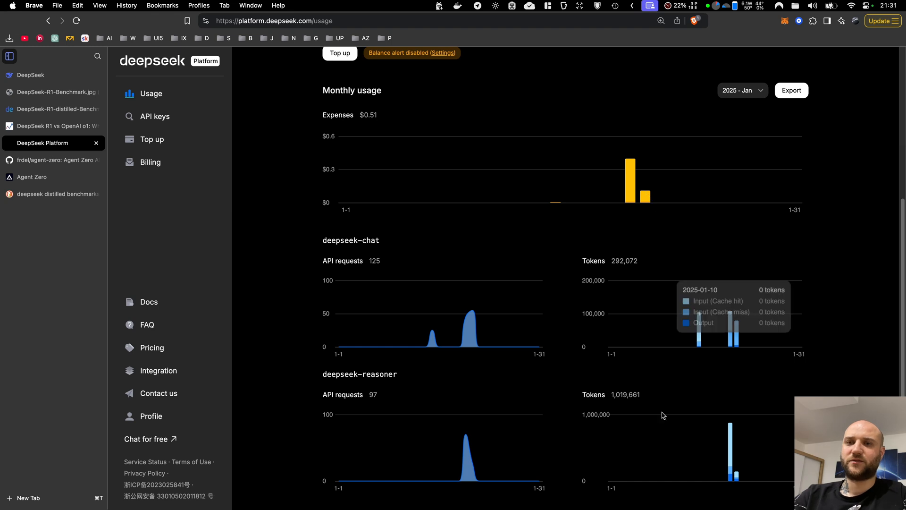
pyautogui.moveTo(613, 393)
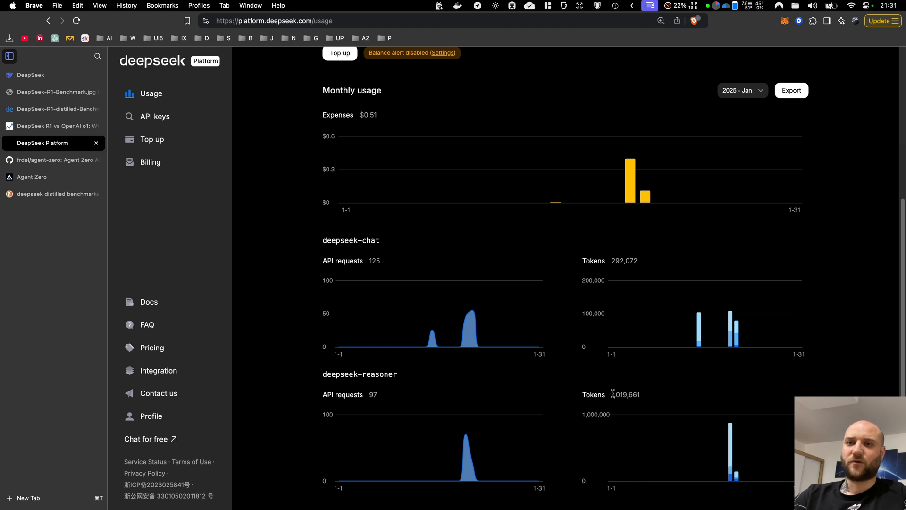
pyautogui.moveTo(582, 403)
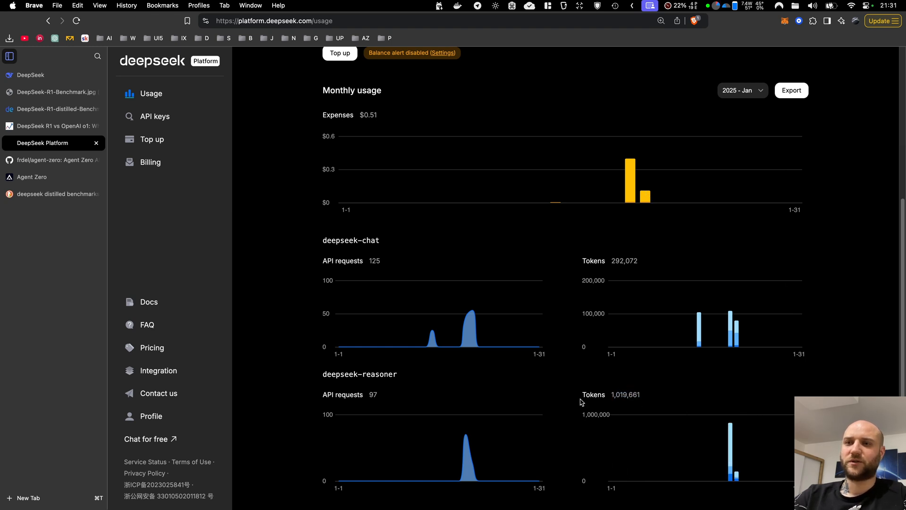
pyautogui.moveTo(731, 463)
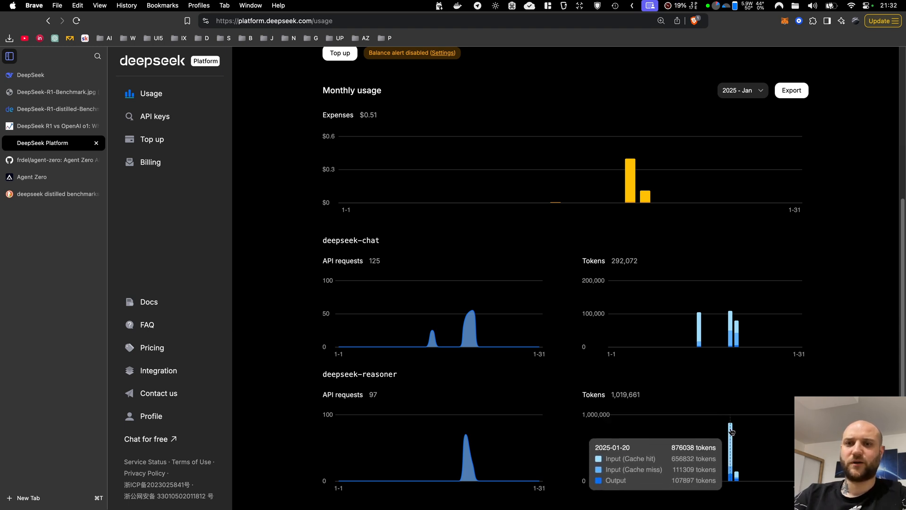
pyautogui.moveTo(639, 371)
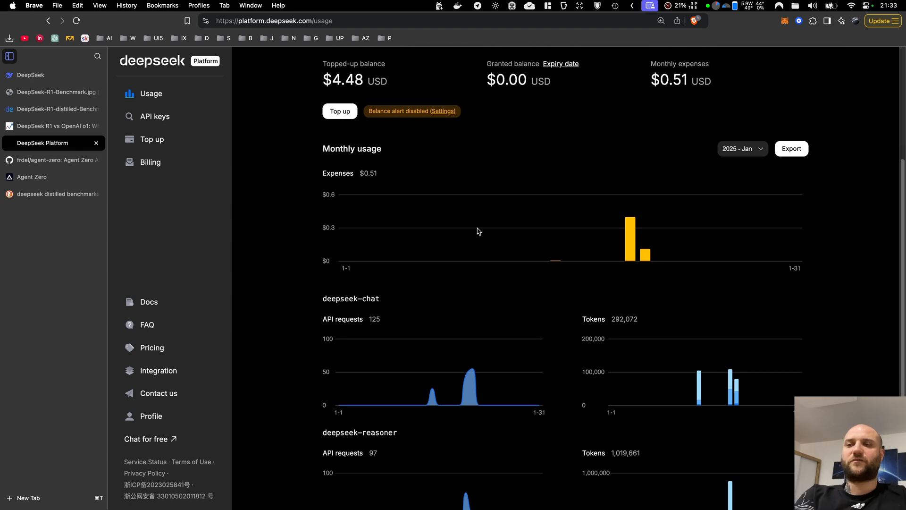
pyautogui.moveTo(480, 235)
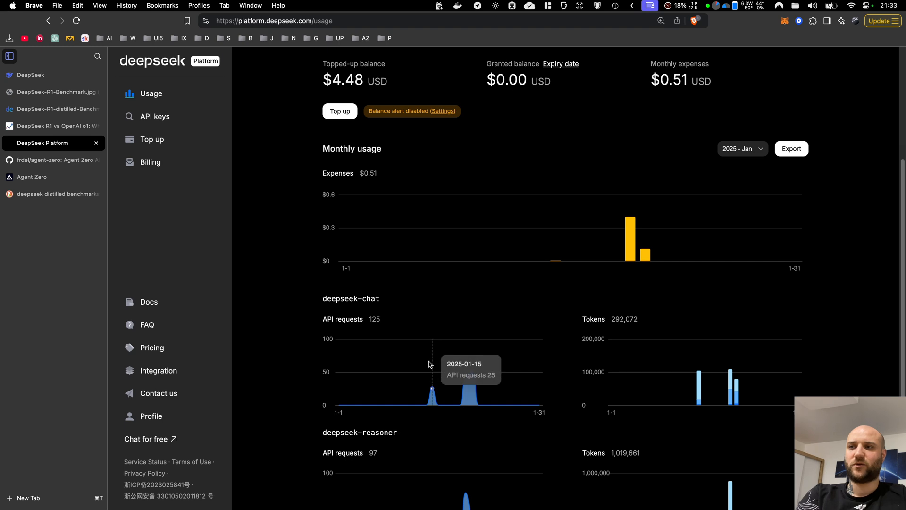
pyautogui.doubleClick(374, 319)
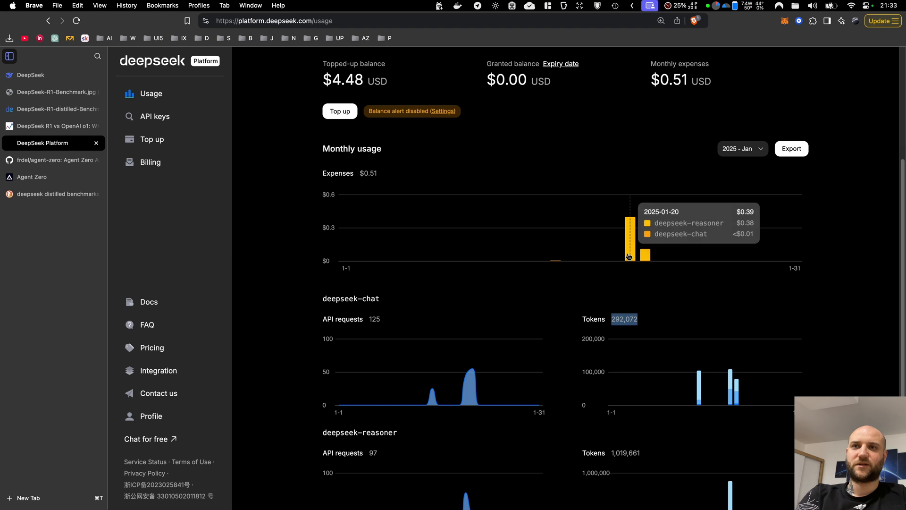
pyautogui.moveTo(644, 255)
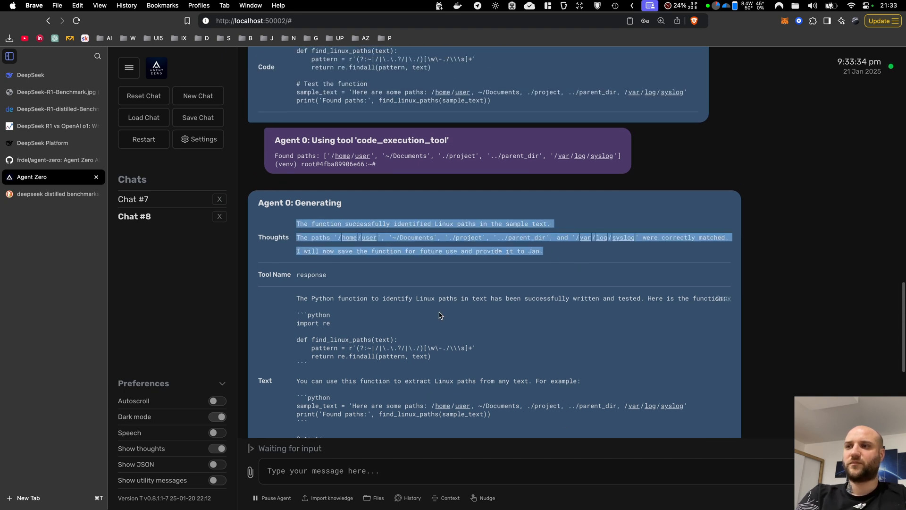
pyautogui.moveTo(376, 294)
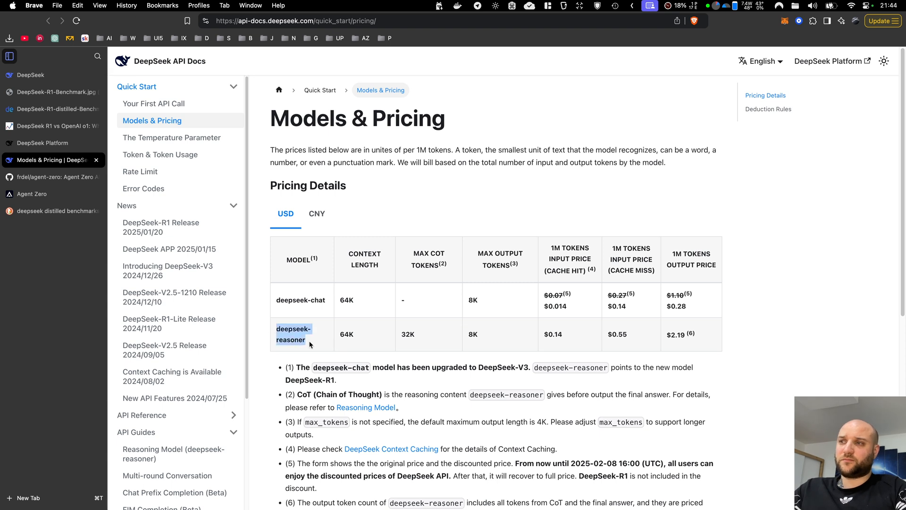
pyautogui.moveTo(549, 330)
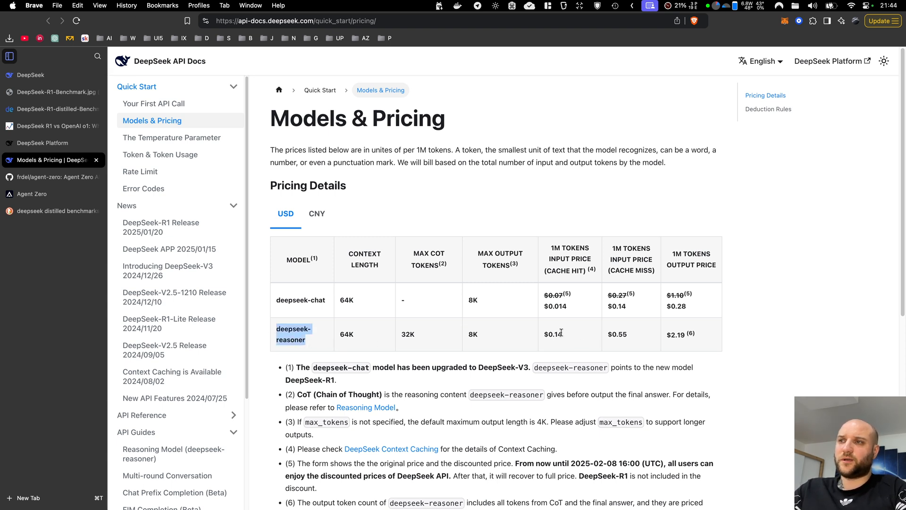
pyautogui.moveTo(331, 291)
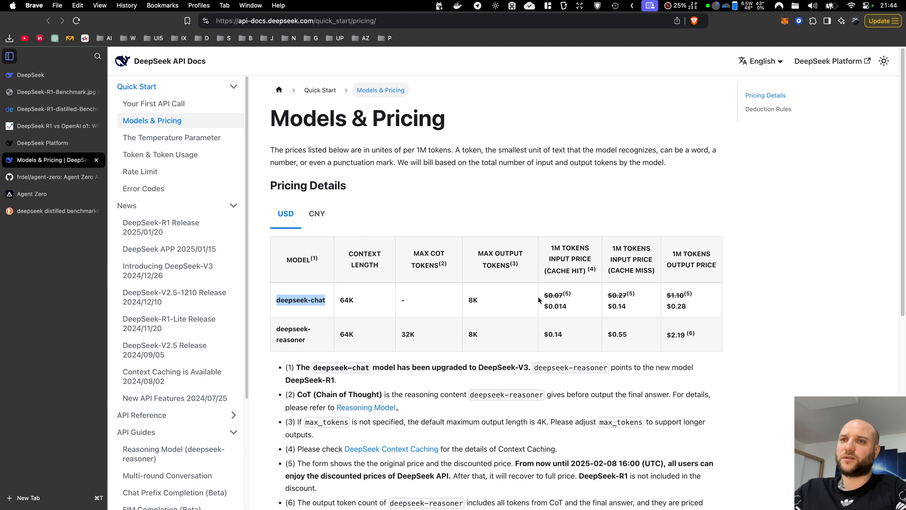
pyautogui.moveTo(538, 299)
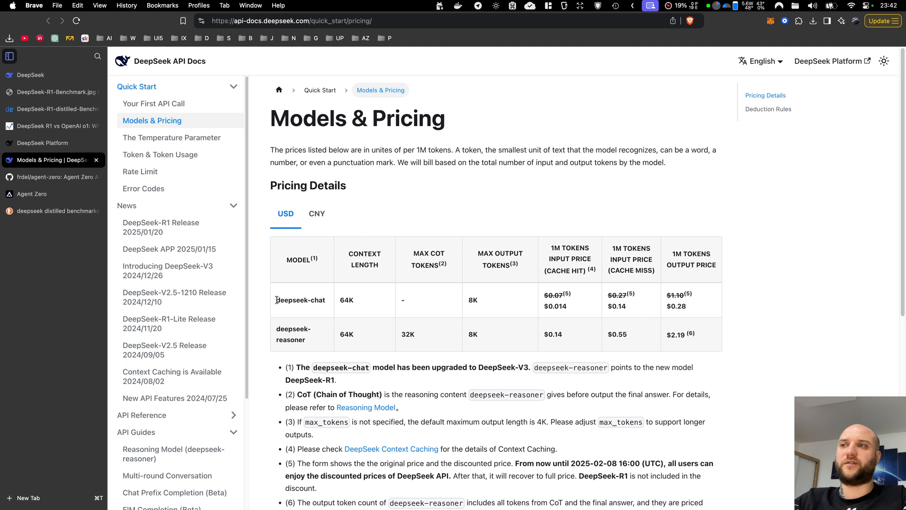
pyautogui.moveTo(494, 267)
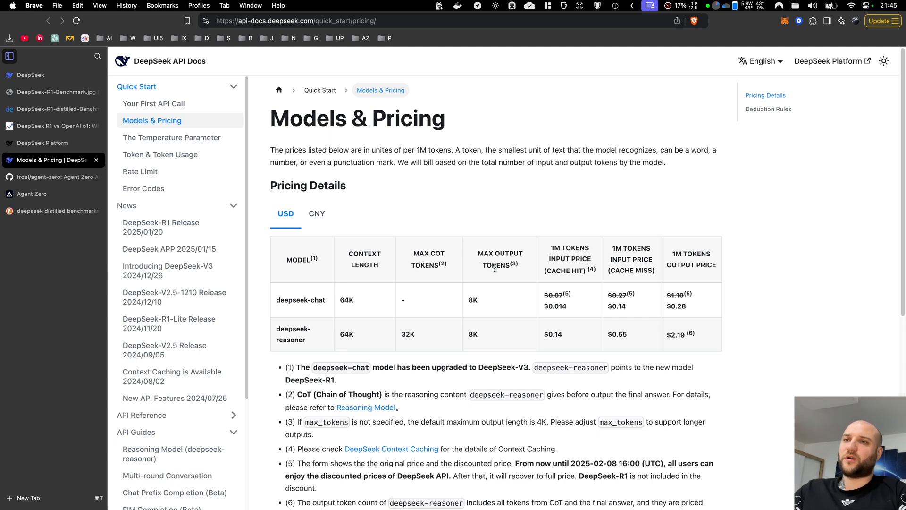
pyautogui.moveTo(543, 295); pyautogui.dragTo(693, 309)
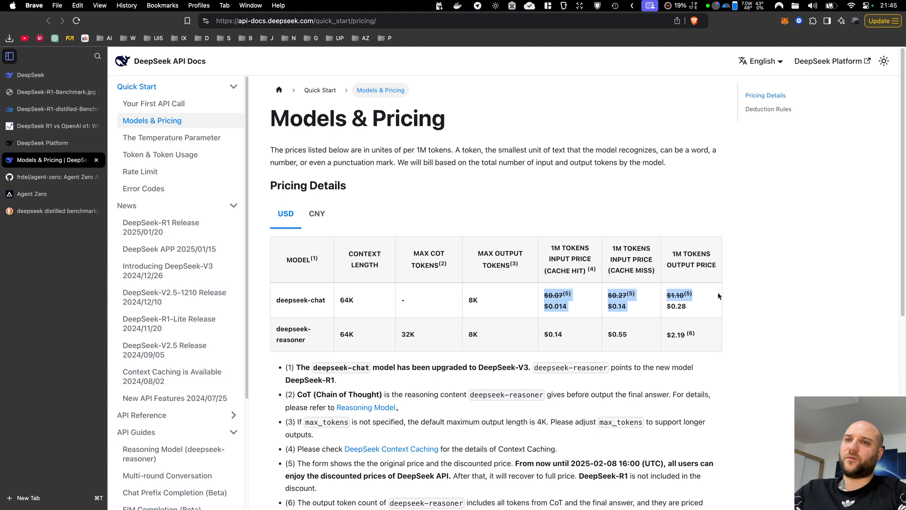